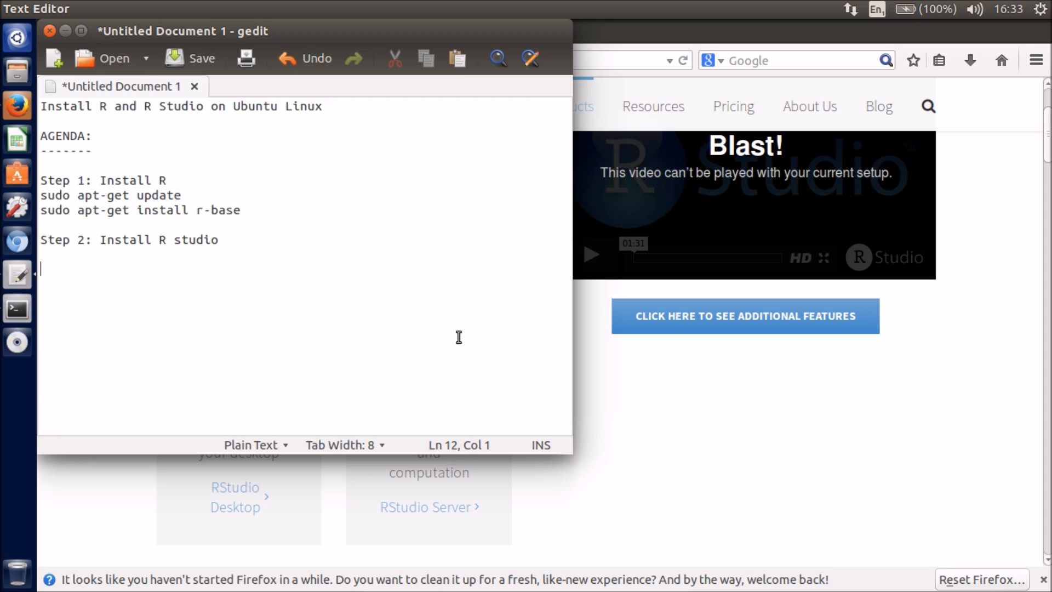
pyautogui.moveTo(242, 185)
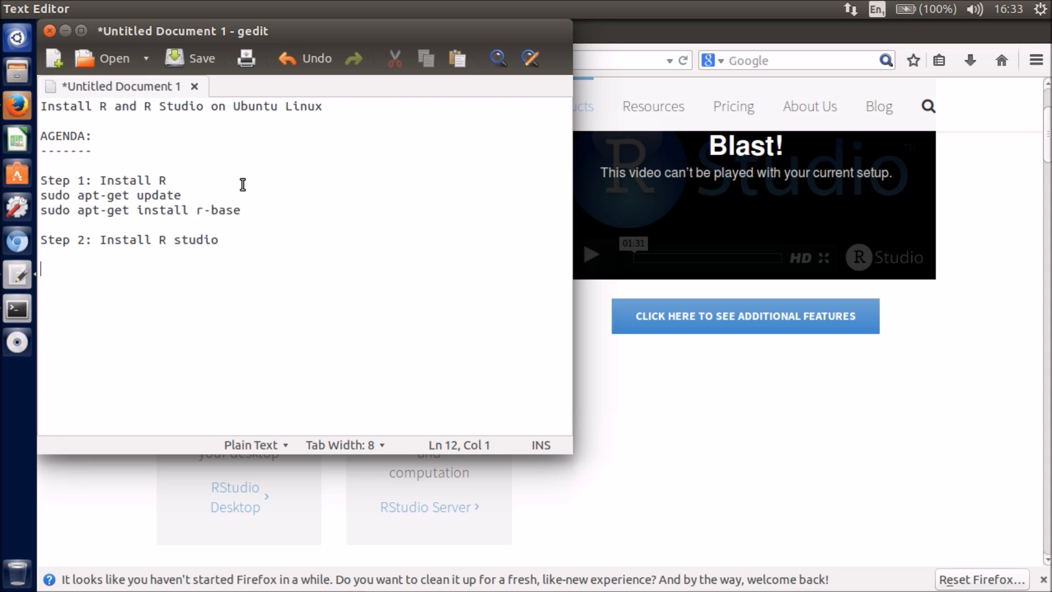
pyautogui.moveTo(112, 210)
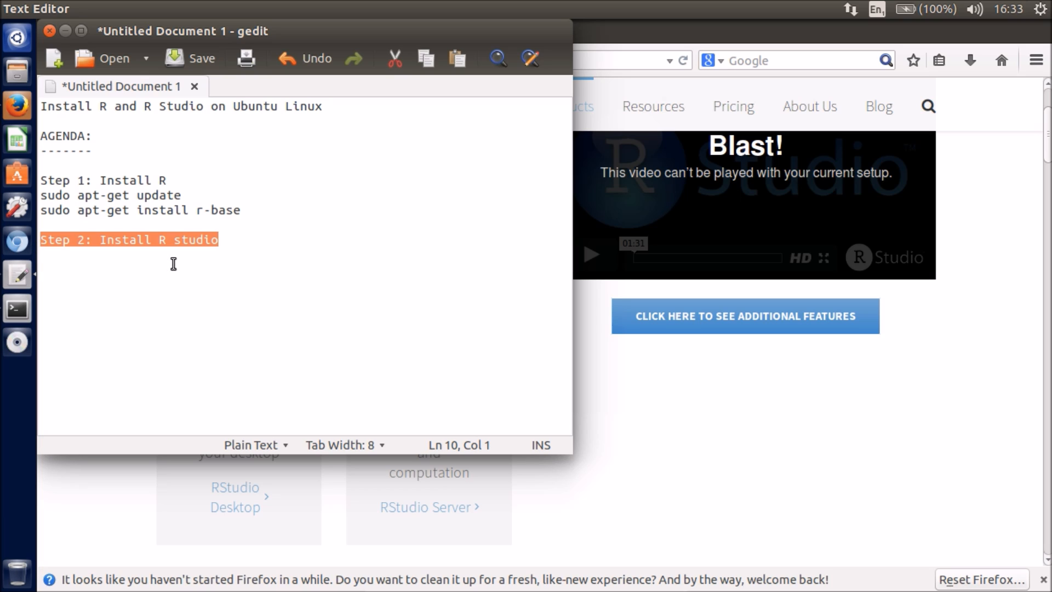
pyautogui.moveTo(266, 253)
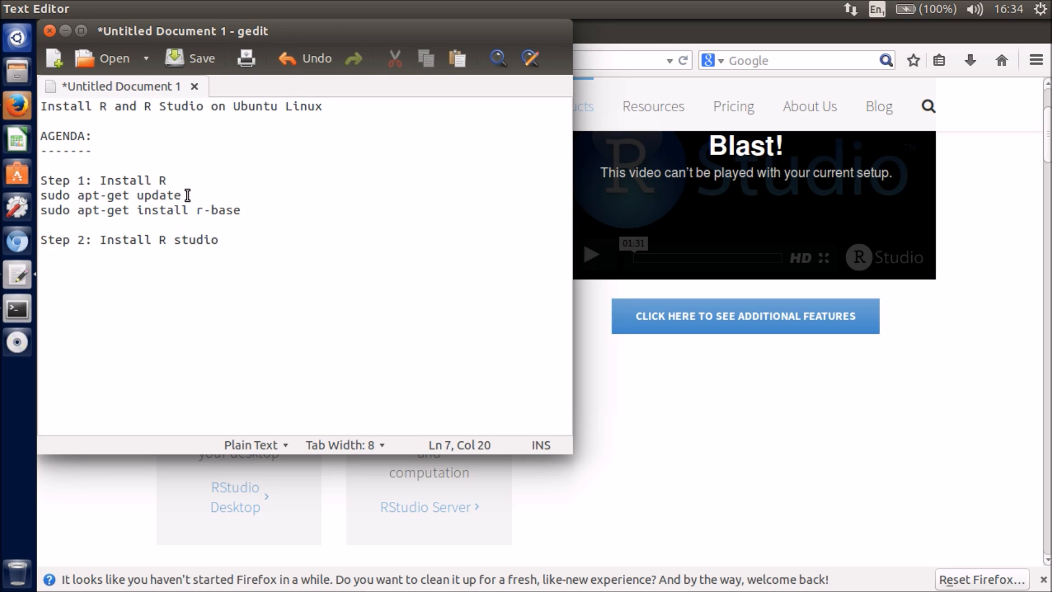
# Step: Run 'sudo apt-get update' in the repositioned terminal and copy the r-base install command from the notes
pyautogui.tripleClick(110, 195)
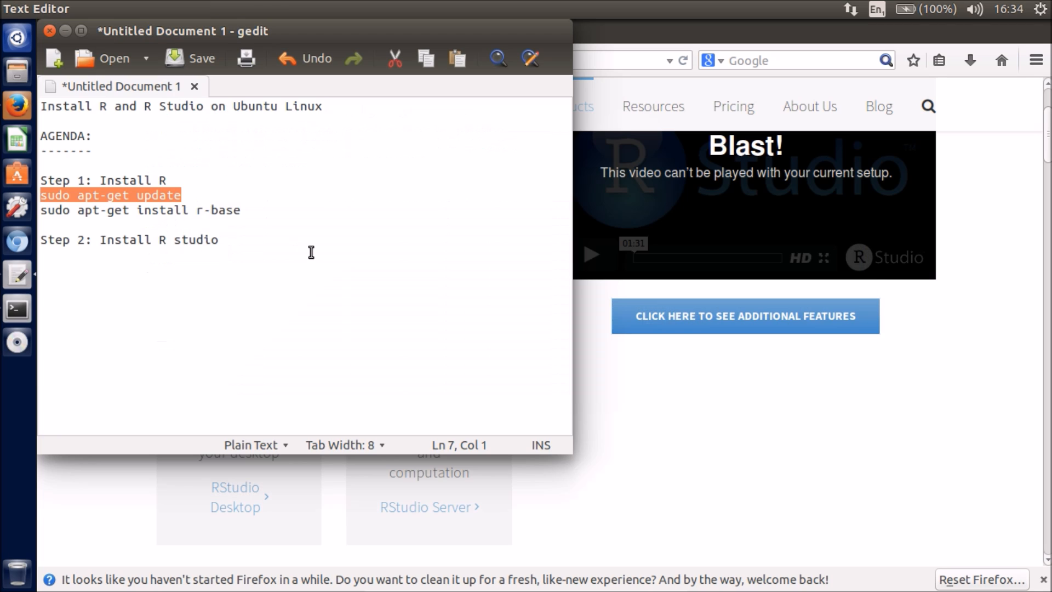
pyautogui.click(17, 309)
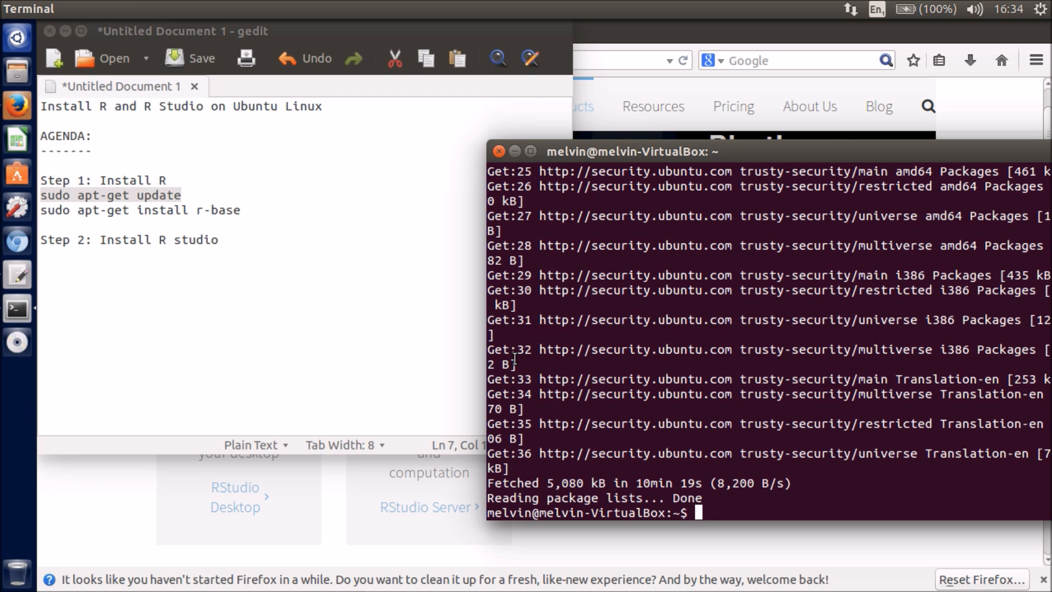
pyautogui.moveTo(631, 151); pyautogui.dragTo(449, 157)
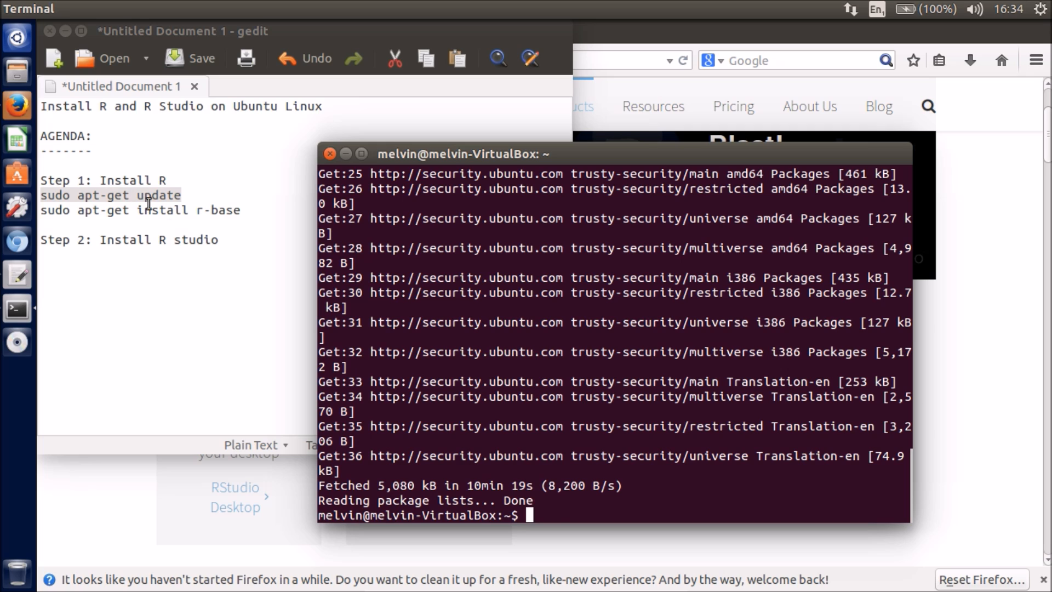
pyautogui.write('exit')
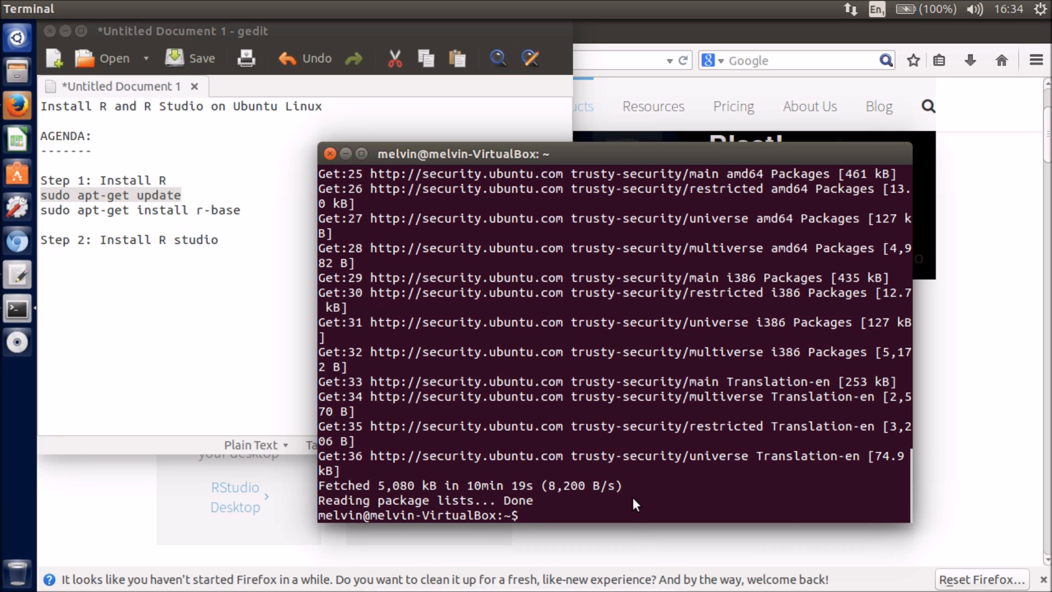
pyautogui.write('sudo apt-get update')
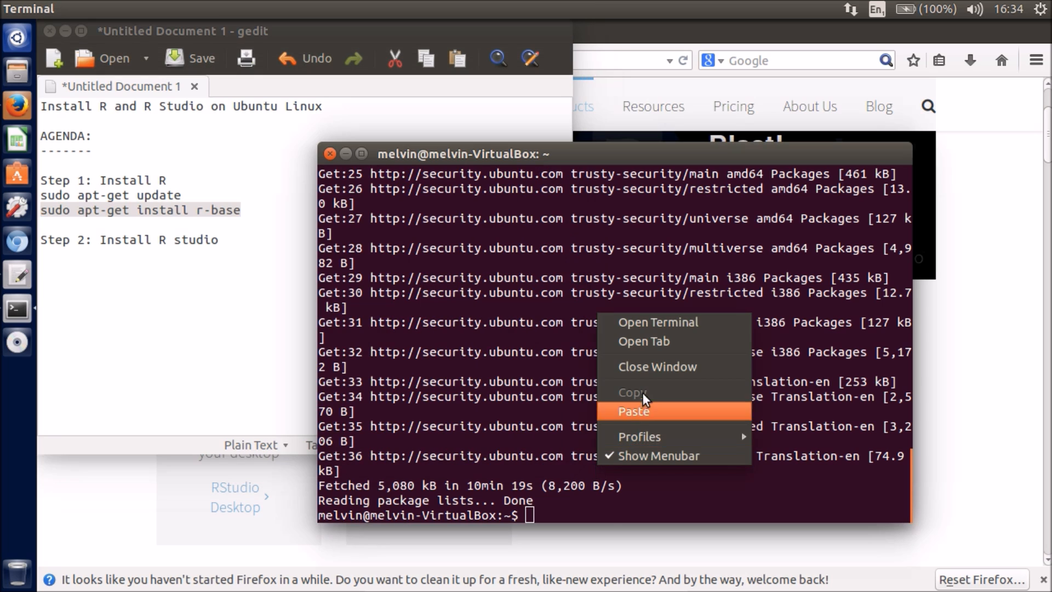
# Step: Run 'sudo apt-get install r-base' and confirm with y to install R and its dependencies
pyautogui.click(631, 411)
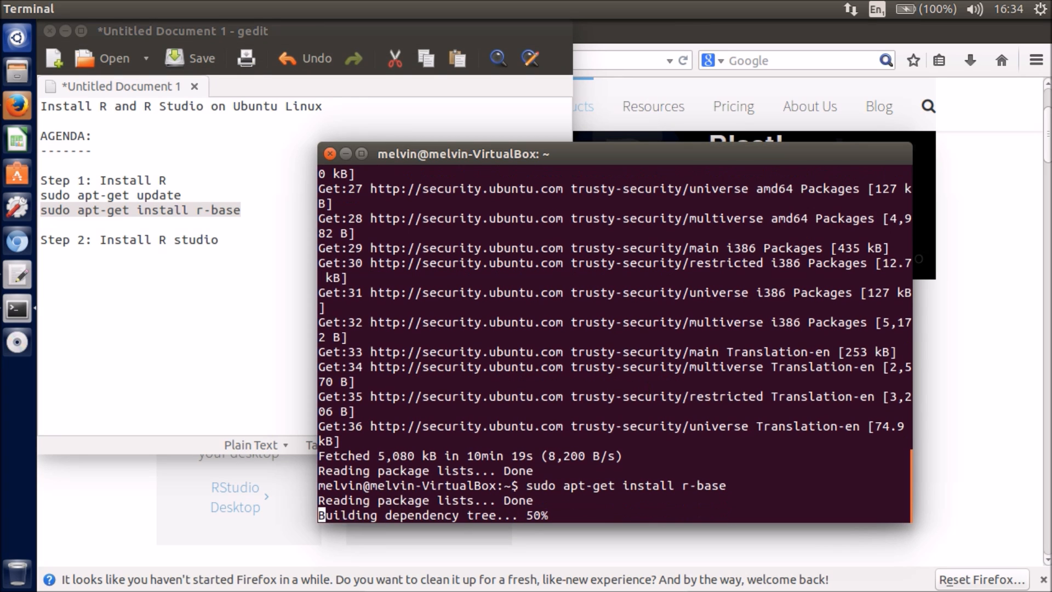
pyautogui.write('y')
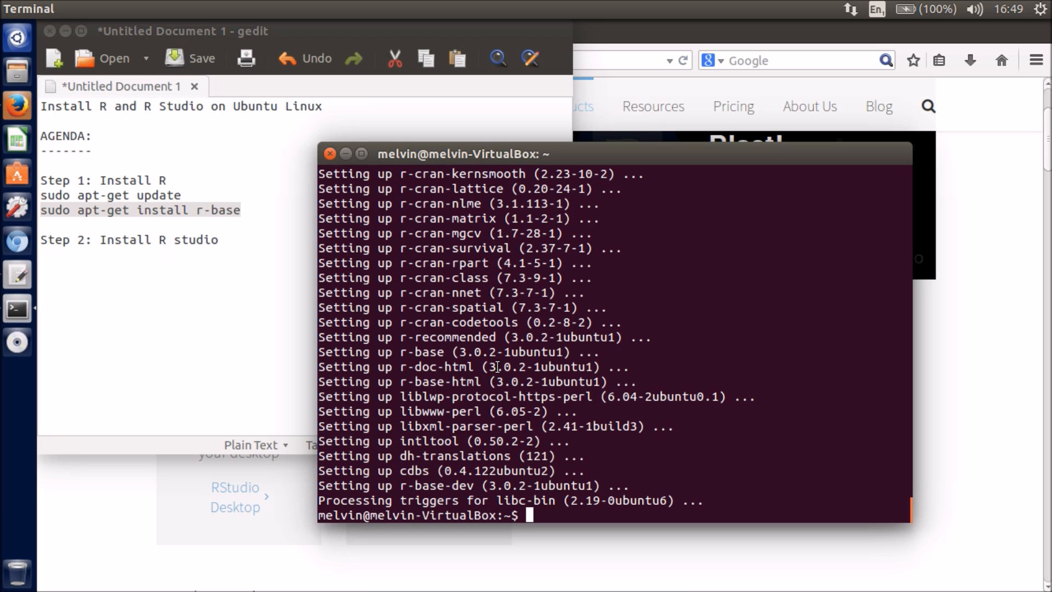
pyautogui.moveTo(632, 444)
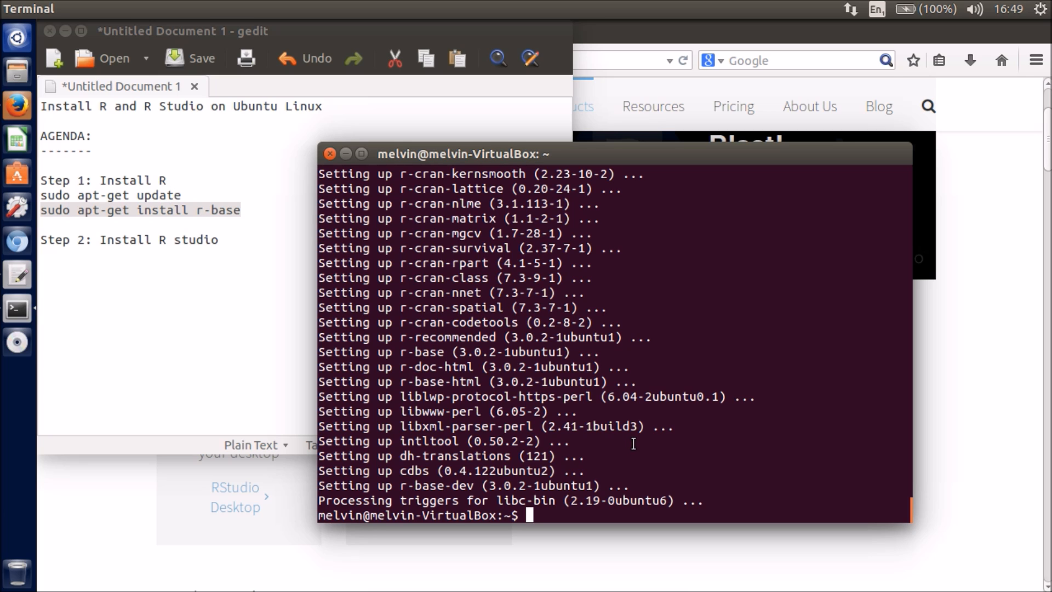
# Step: Start the R interpreter from the terminal prompt
pyautogui.write('R')
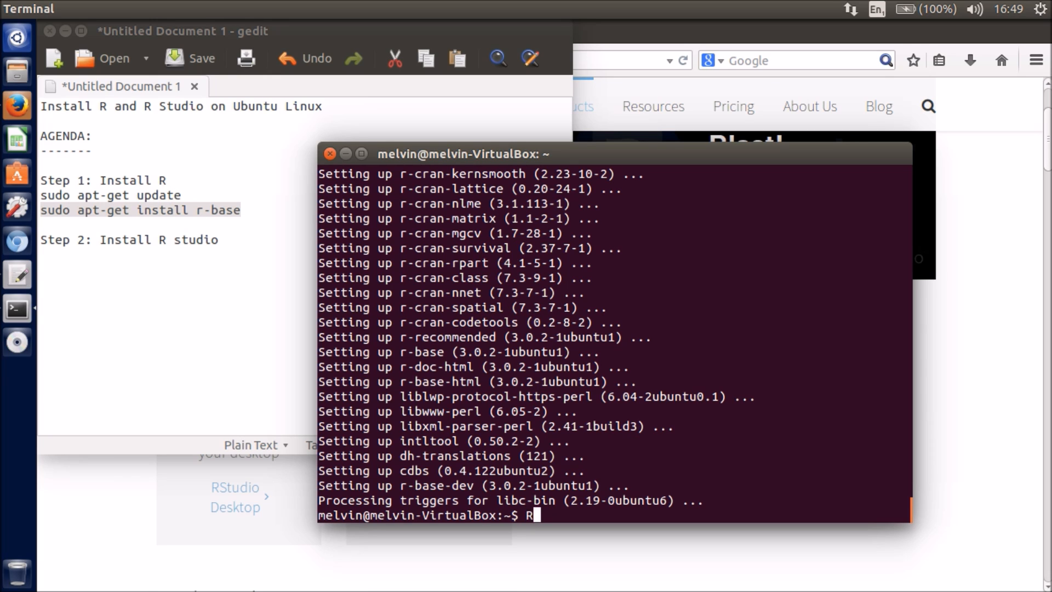
pyautogui.press('Backspace')
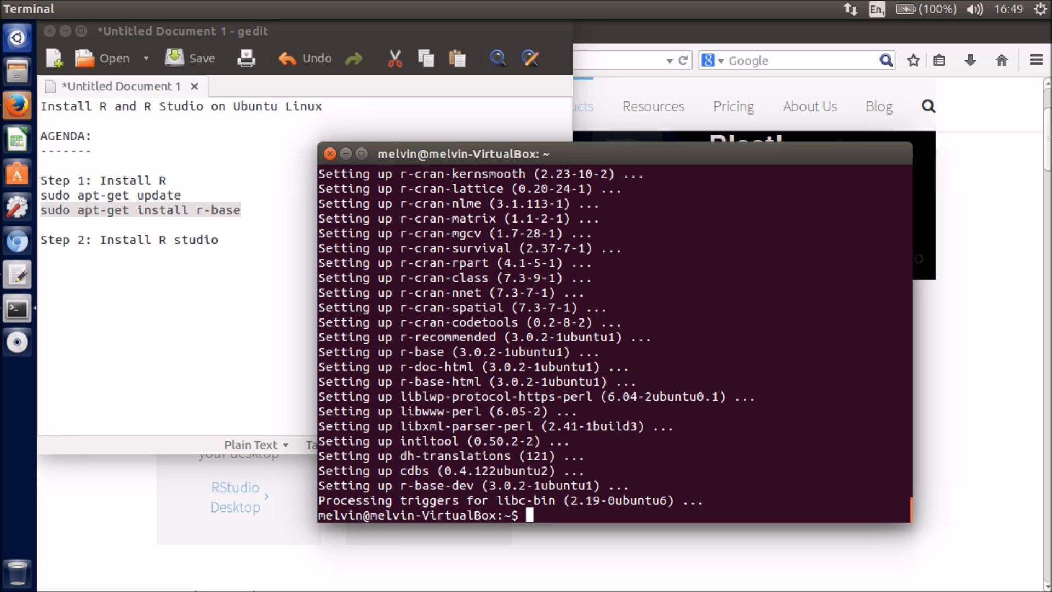
pyautogui.write('R')
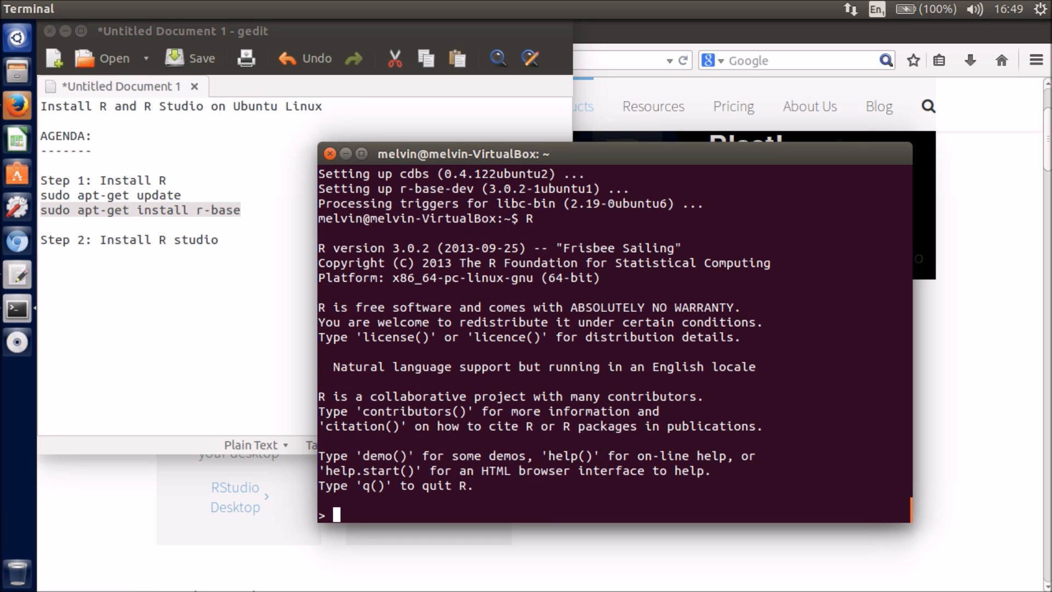
# Step: Assign x <- rnorm(100), print the values and draw them with plot(x)
pyautogui.write('x<-')
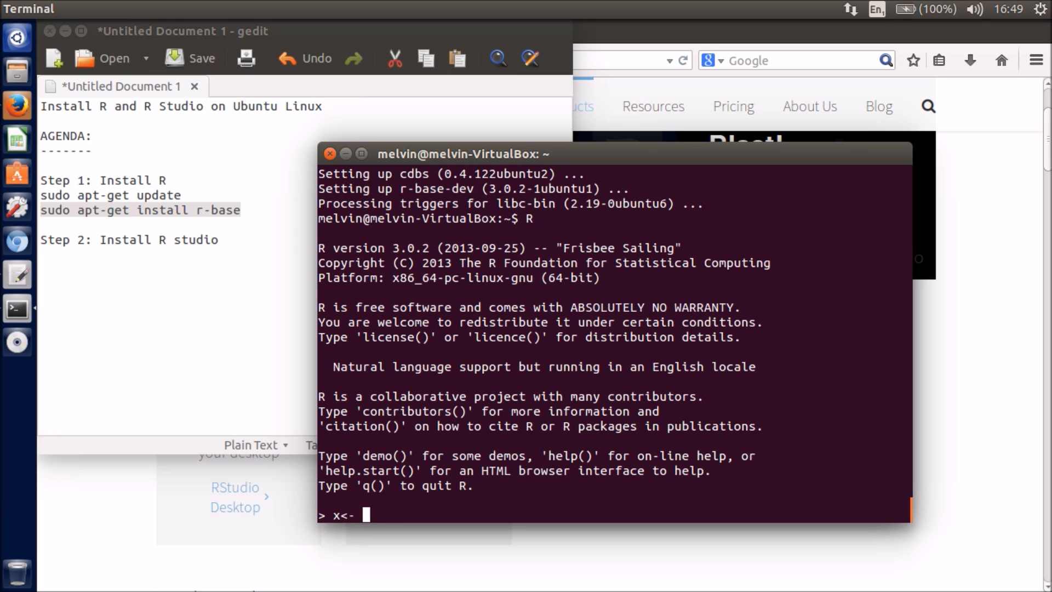
pyautogui.write('r')
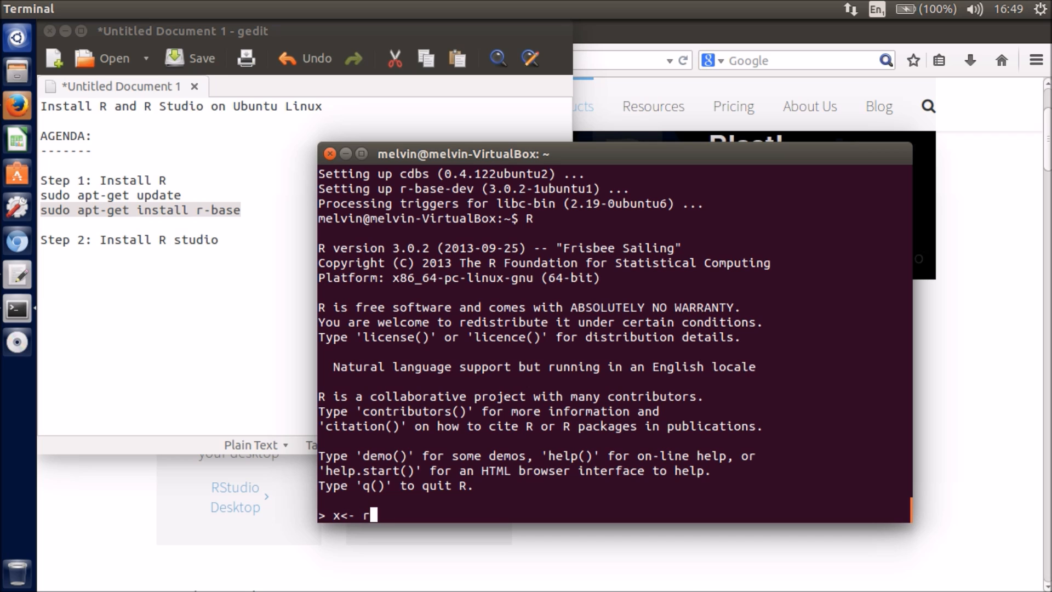
pyautogui.write('norm(100)')
pyautogui.write('x')
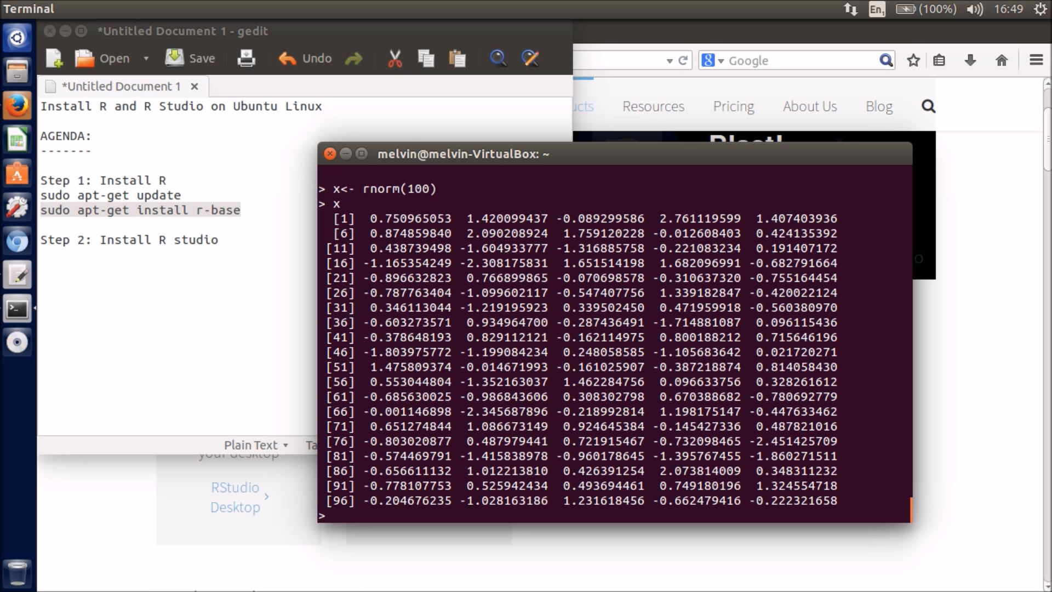
pyautogui.write('plot(x)')
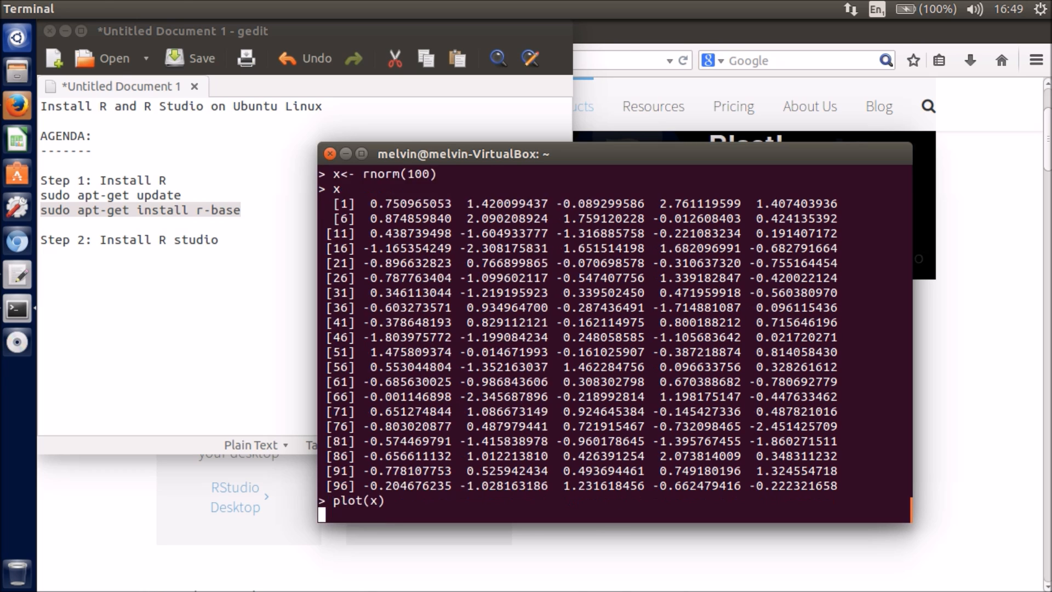
pyautogui.press('Return')
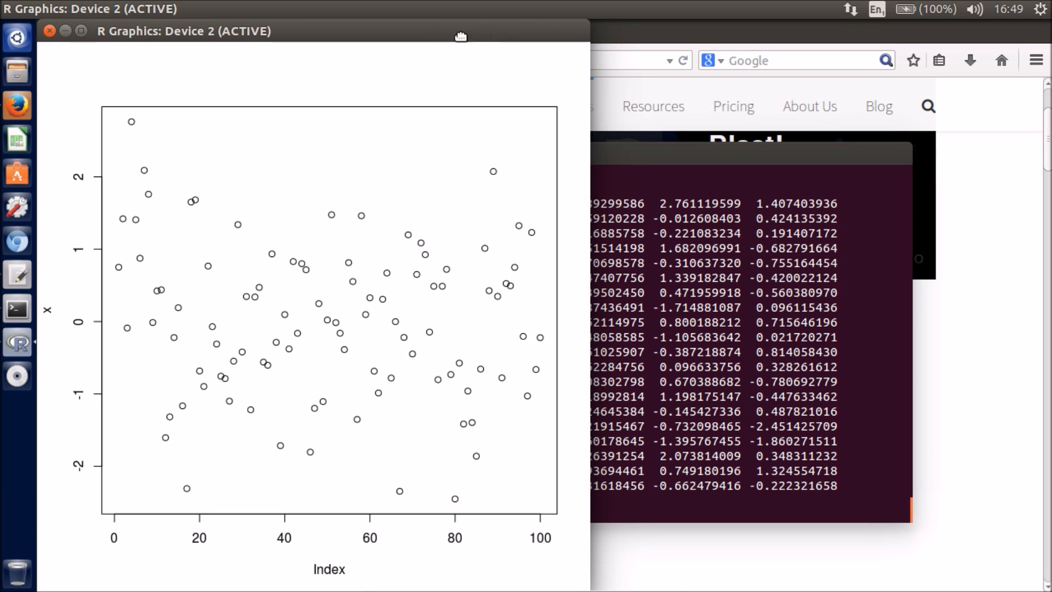
# Step: Move the R Graphics scatter plot window aside and close it
pyautogui.moveTo(183, 31); pyautogui.dragTo(286, 70)
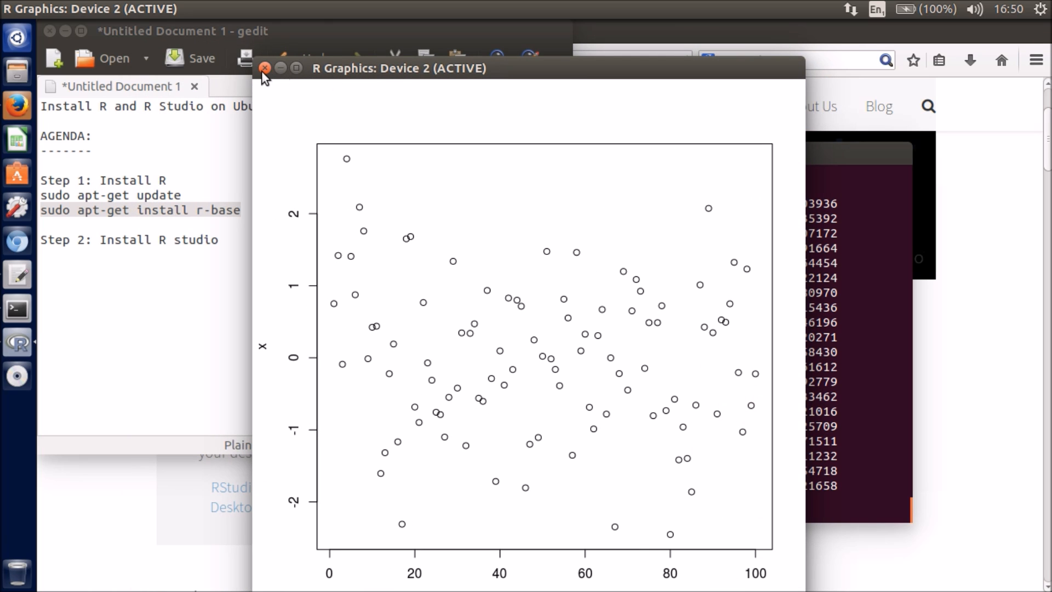
pyautogui.click(265, 68)
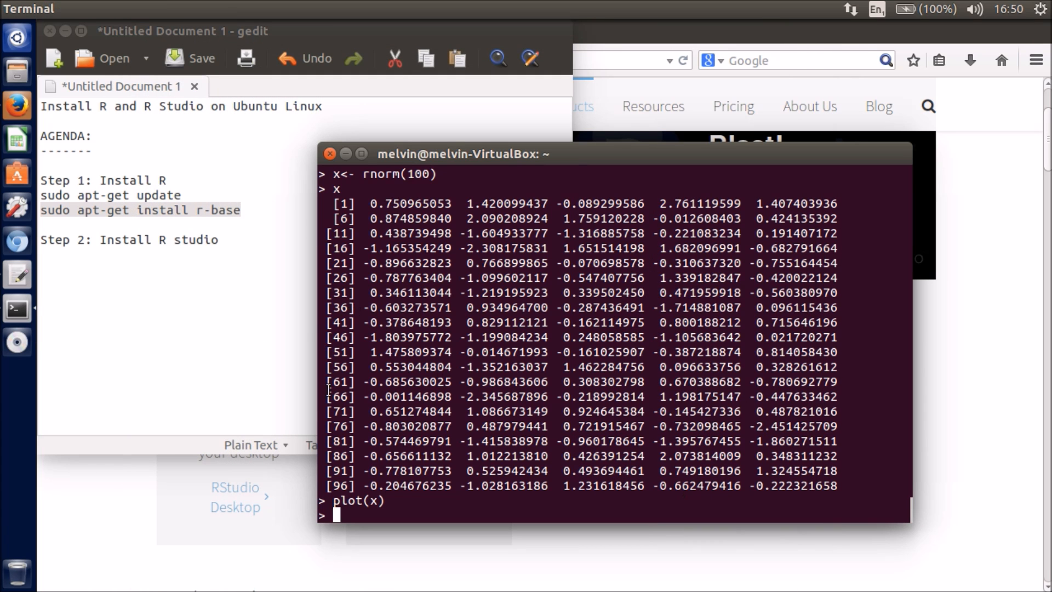
pyautogui.moveTo(440, 204)
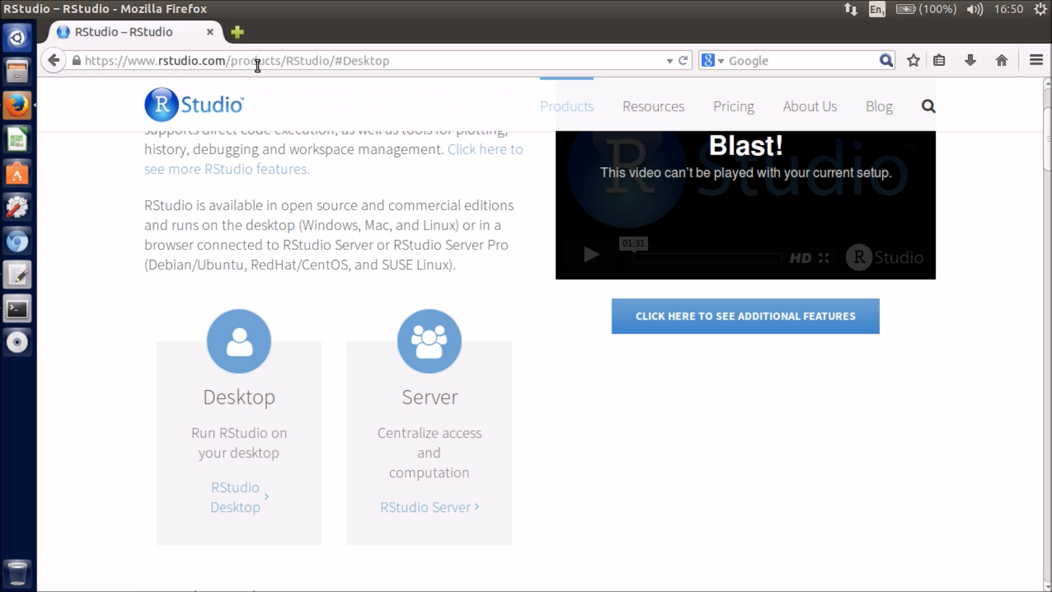
pyautogui.moveTo(292, 39)
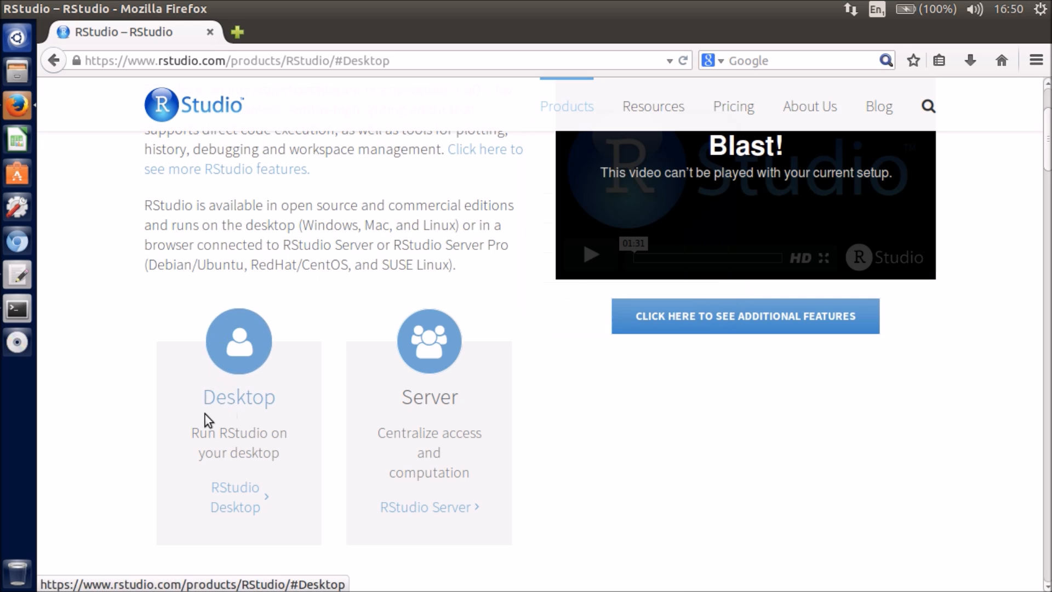
pyautogui.moveTo(178, 272)
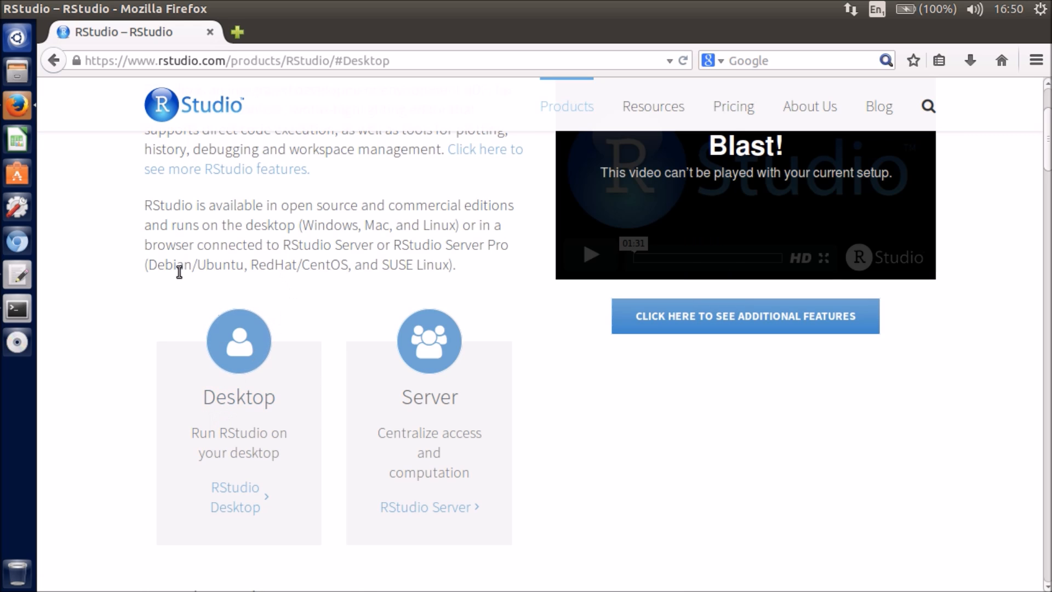
pyautogui.moveTo(137, 452)
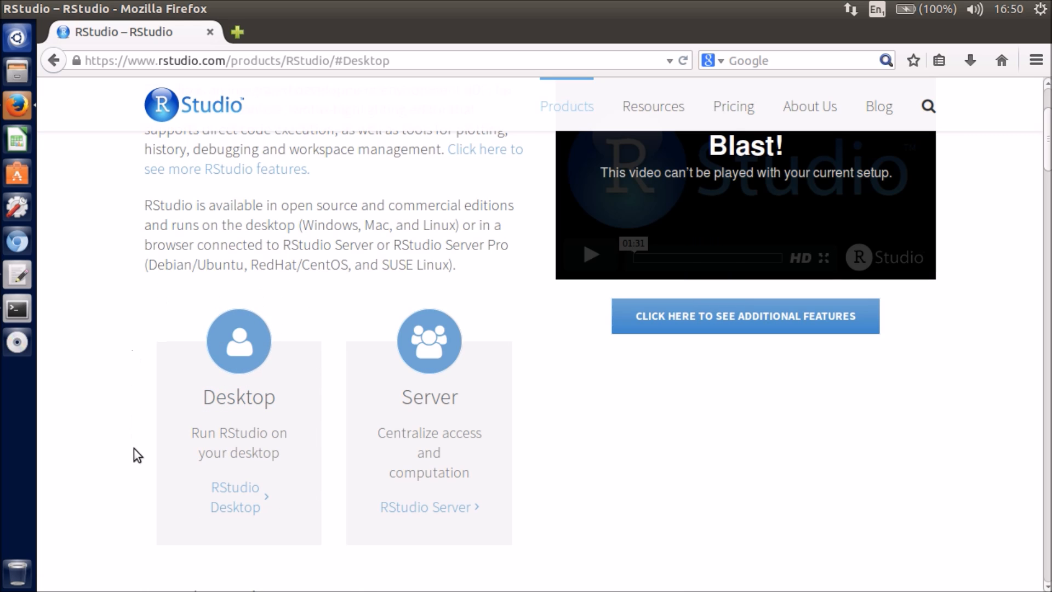
pyautogui.moveTo(234, 496)
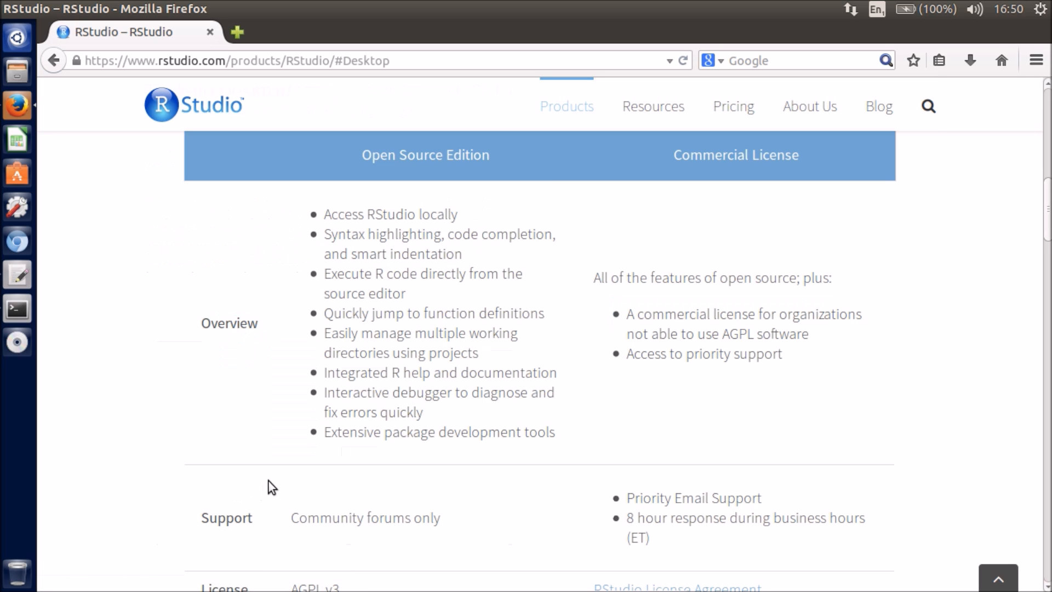
# Step: Request the free open-source RStudio Desktop download from the products page
pyautogui.scroll(-3)
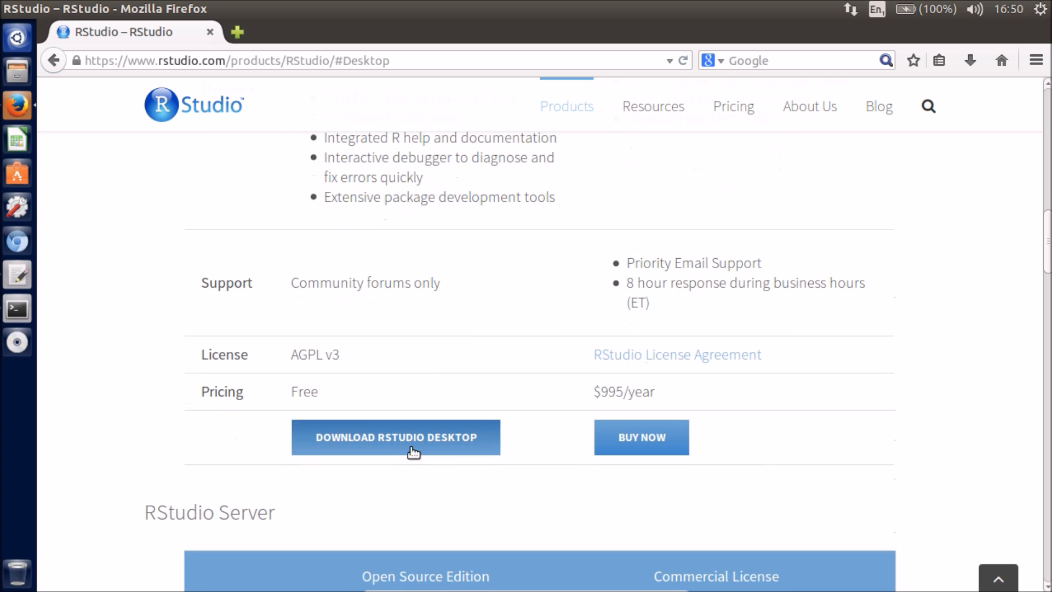
pyautogui.click(395, 437)
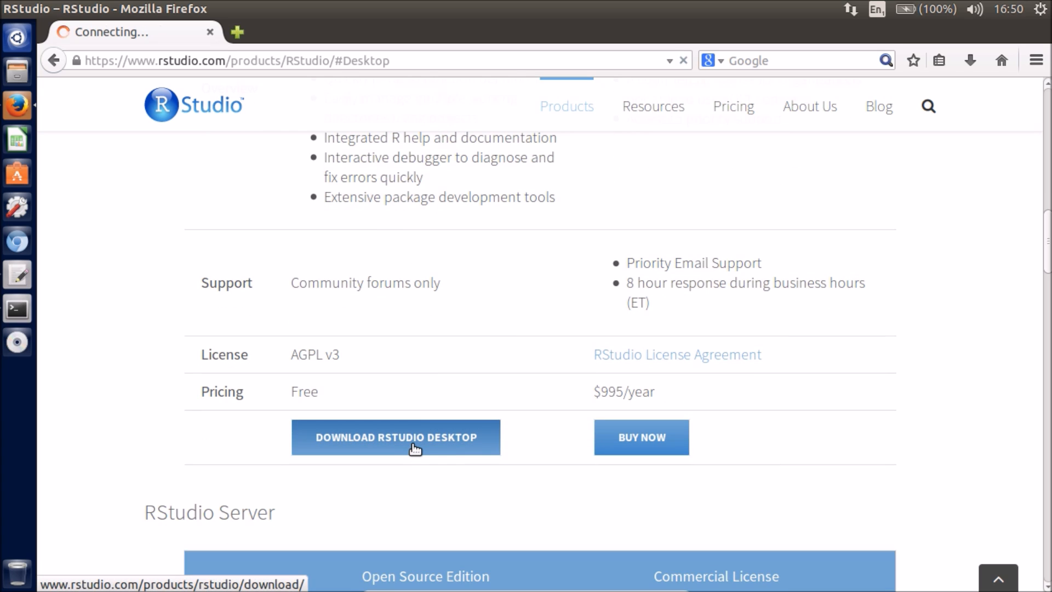
# Step: Start downloading the RStudio 0.99.896 Ubuntu 12.04+/Debian 8+ (64-bit) installer
pyautogui.click(395, 437)
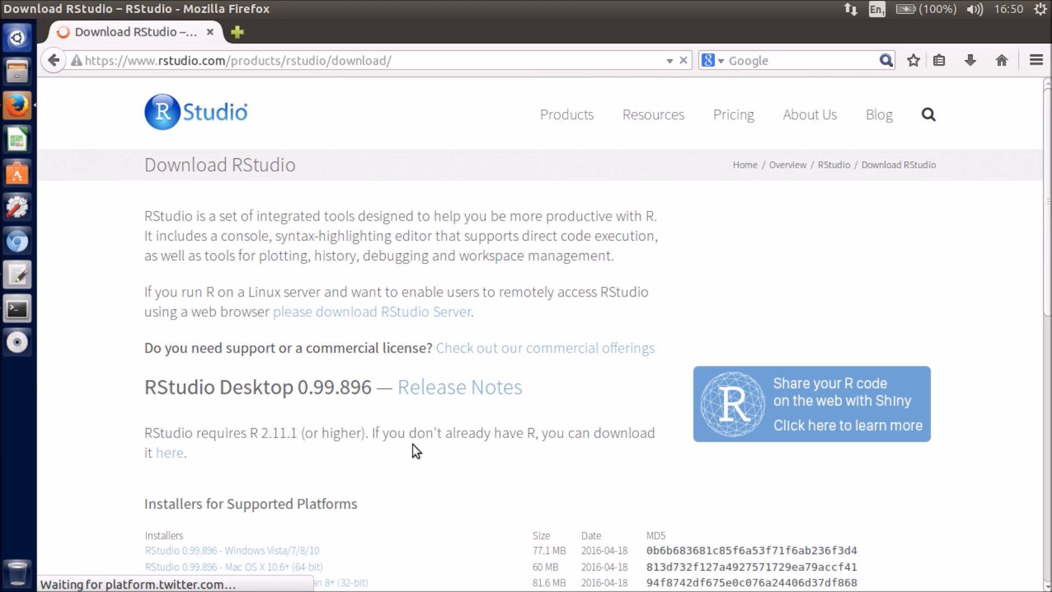
pyautogui.scroll(-3)
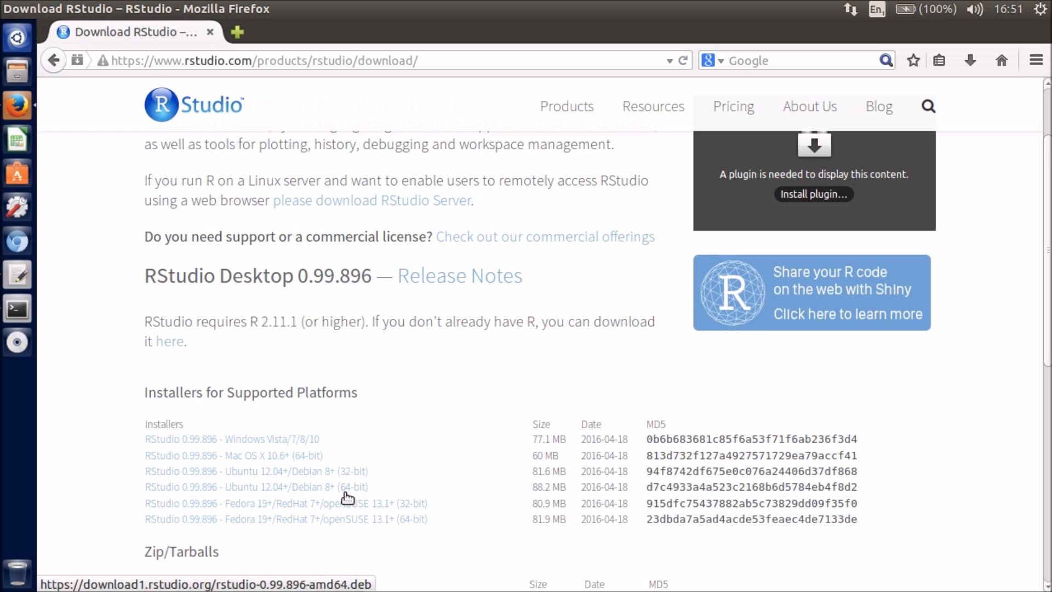
pyautogui.moveTo(323, 497)
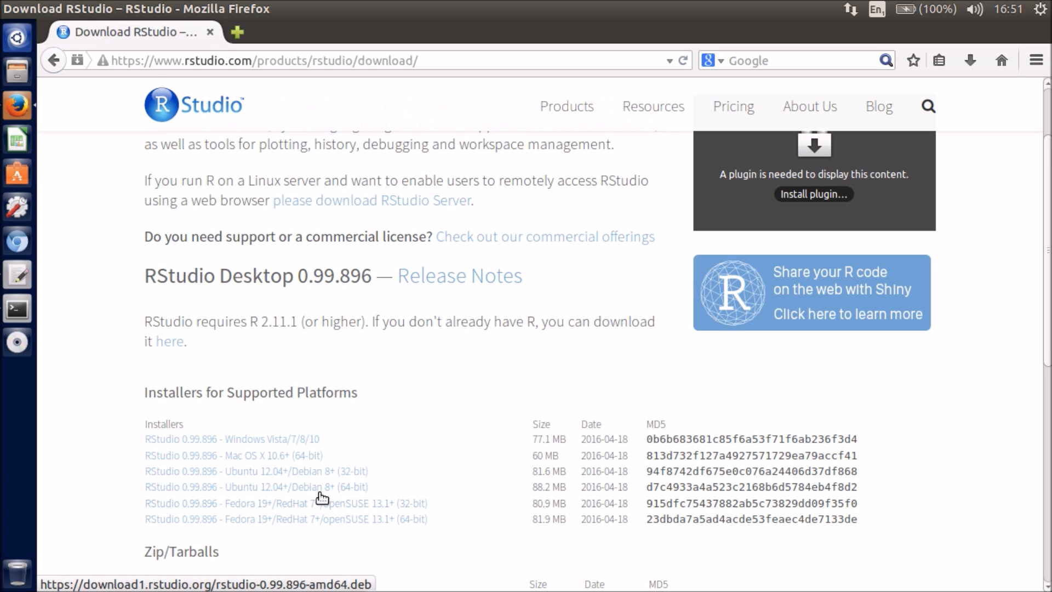
pyautogui.click(255, 486)
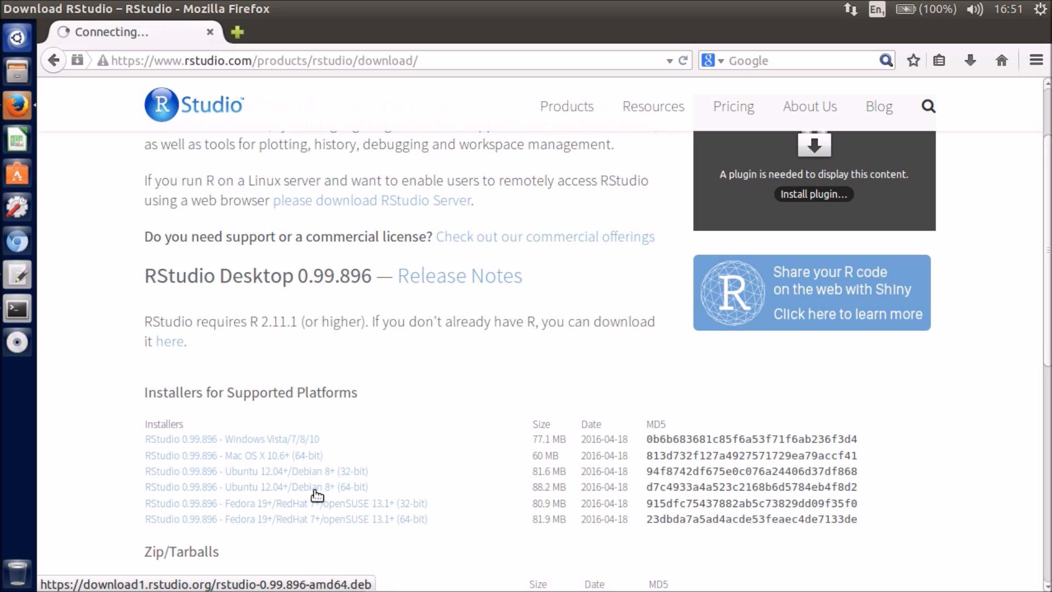
pyautogui.moveTo(321, 494)
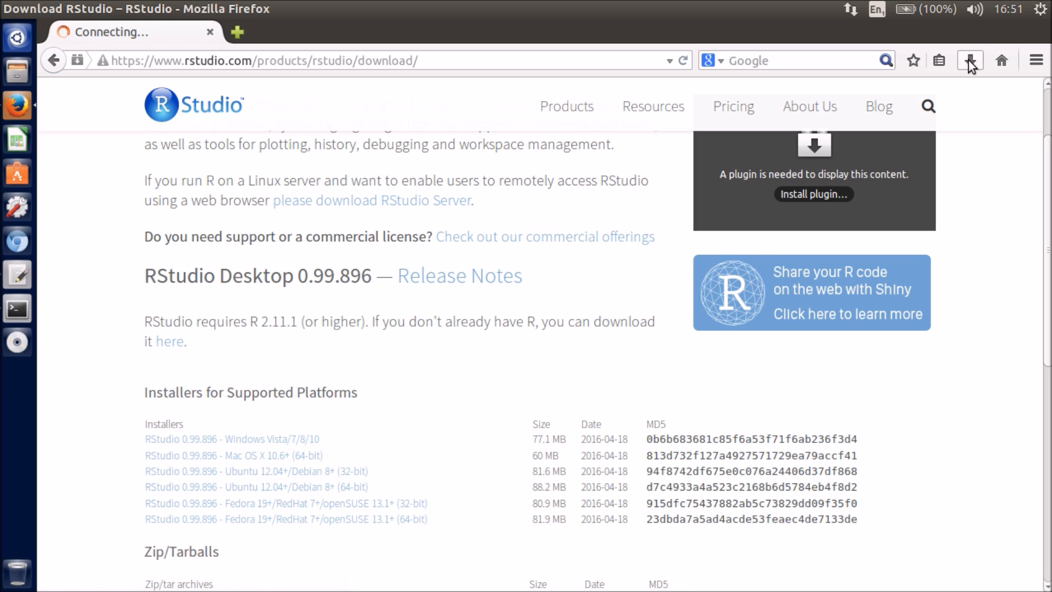
# Step: Open rstudio-0.99.896-amd64.deb from the Firefox downloads list in Ubuntu Software Centre
pyautogui.click(968, 60)
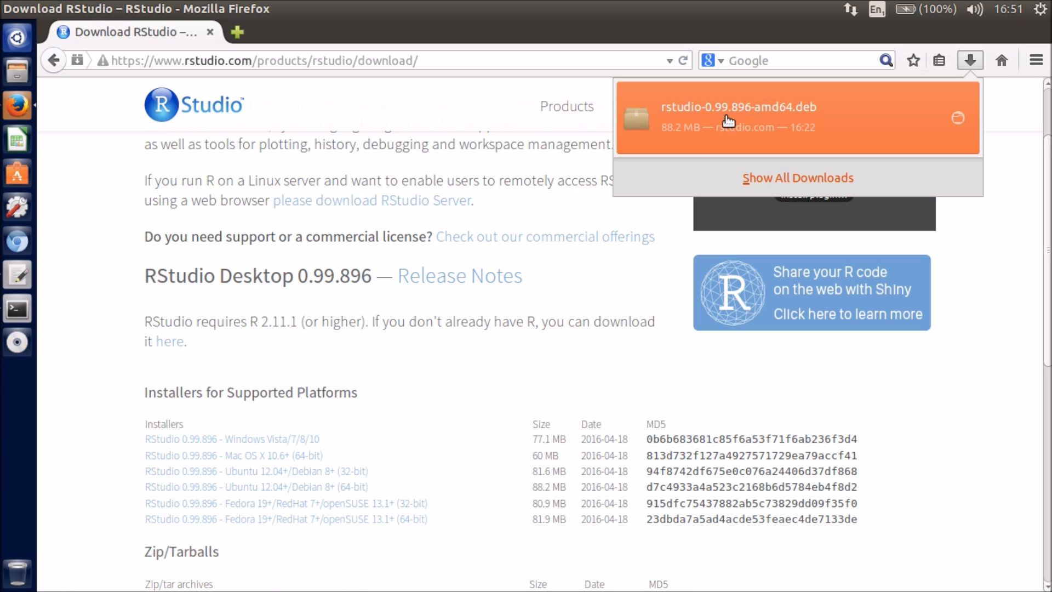
pyautogui.moveTo(705, 127)
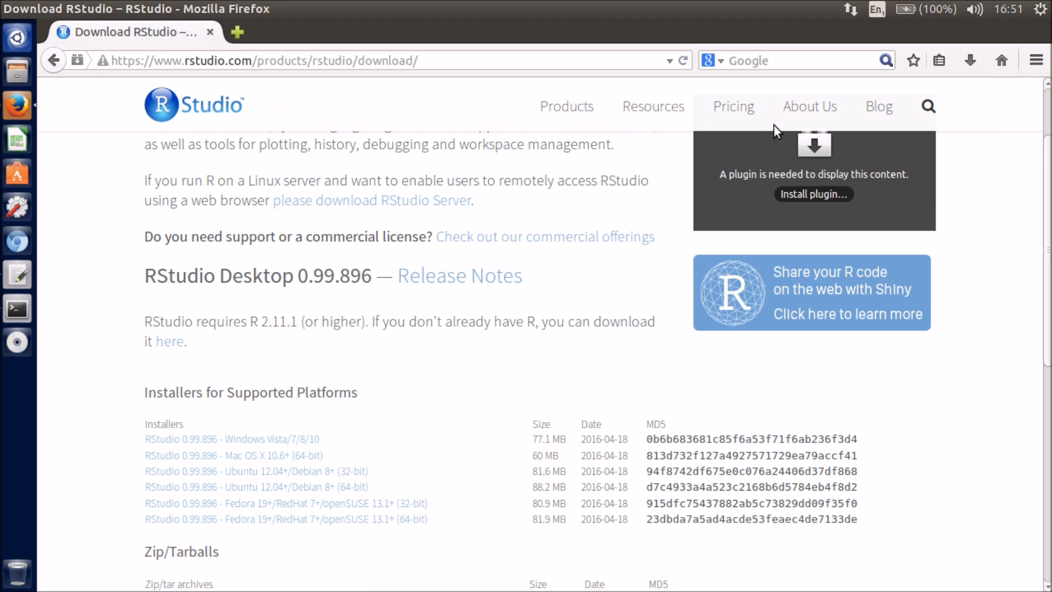
pyautogui.click(17, 174)
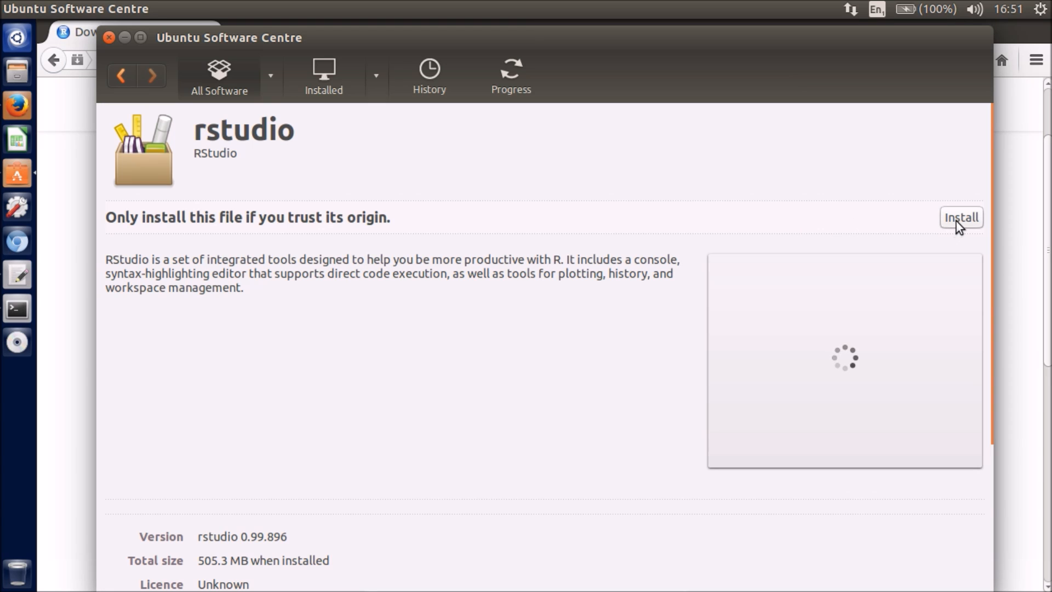
# Step: Install the rstudio 0.99.896 package in Ubuntu Software Centre
pyautogui.click(961, 217)
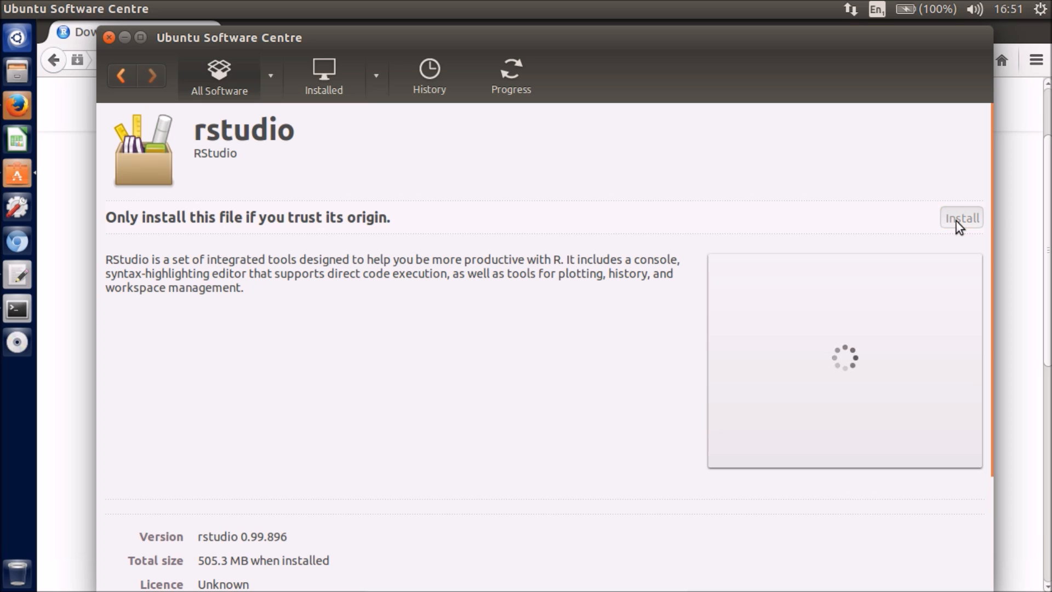
pyautogui.click(961, 217)
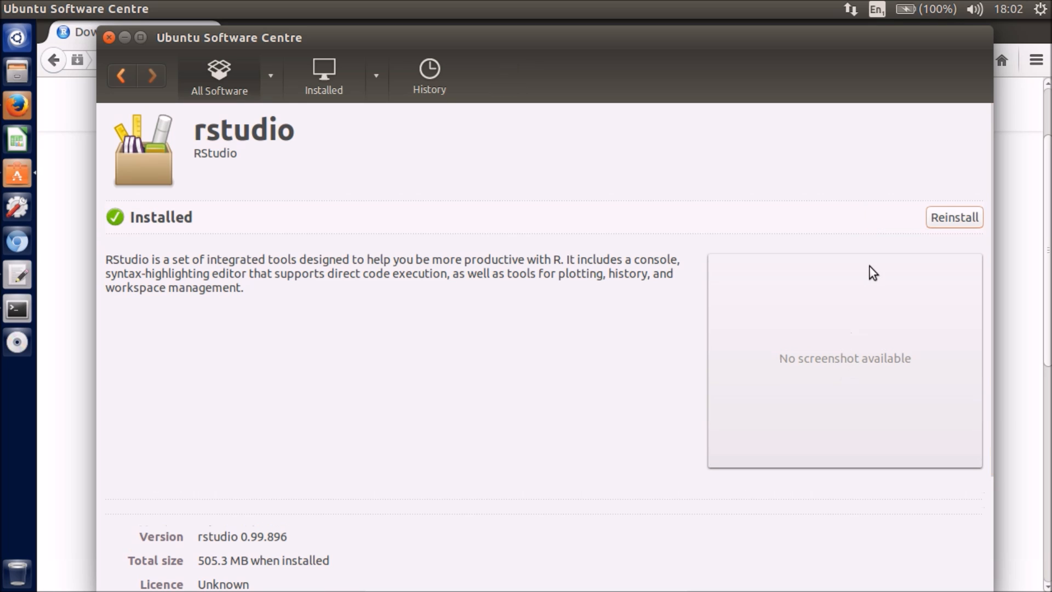
pyautogui.moveTo(875, 247)
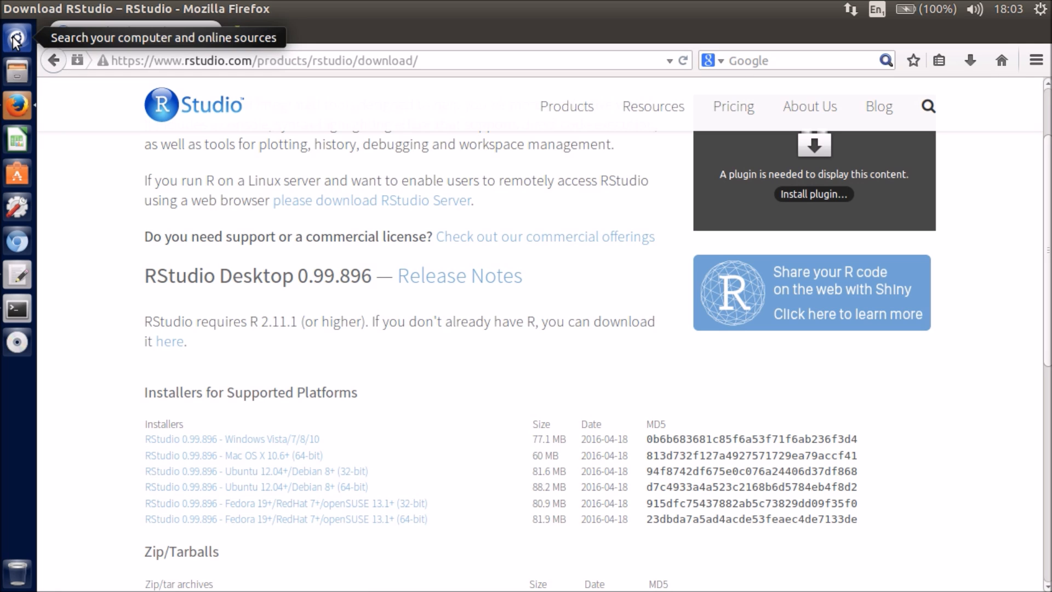
# Step: Search the Unity Dash for RStudio and launch it
pyautogui.write('gedit')
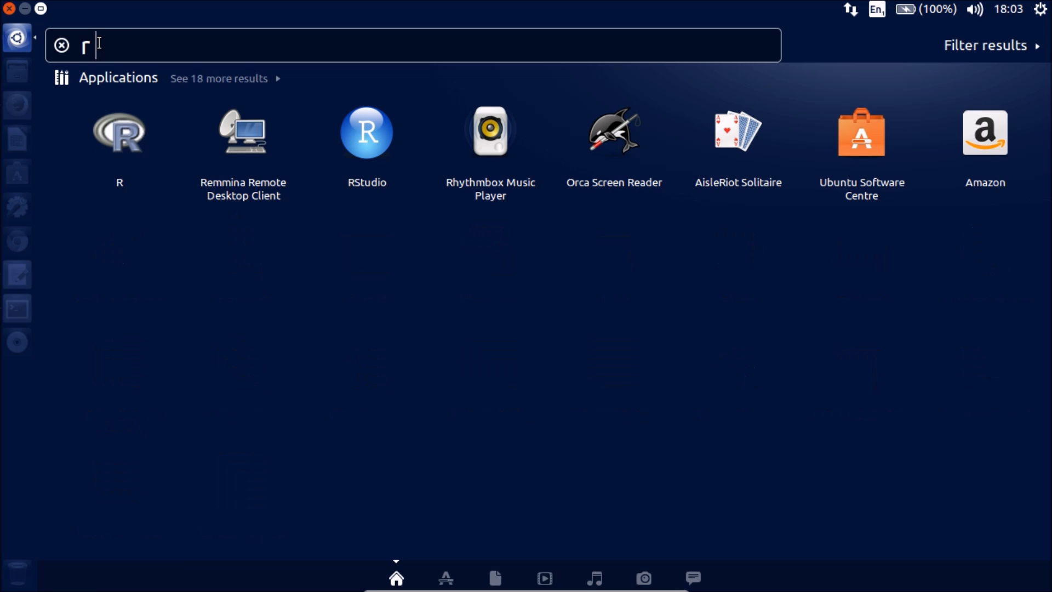
pyautogui.moveTo(366, 142)
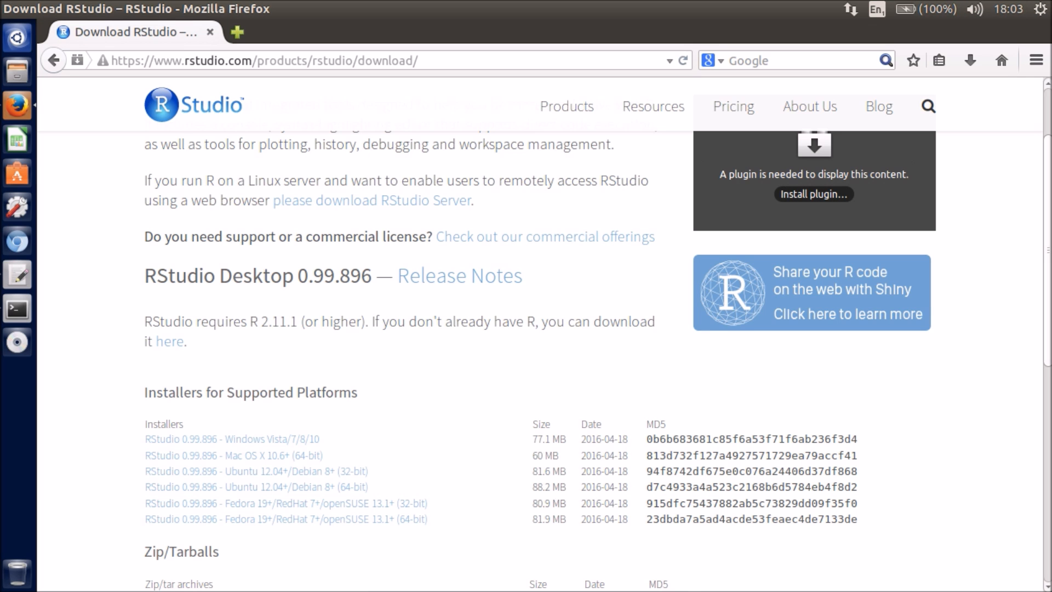
pyautogui.click(16, 342)
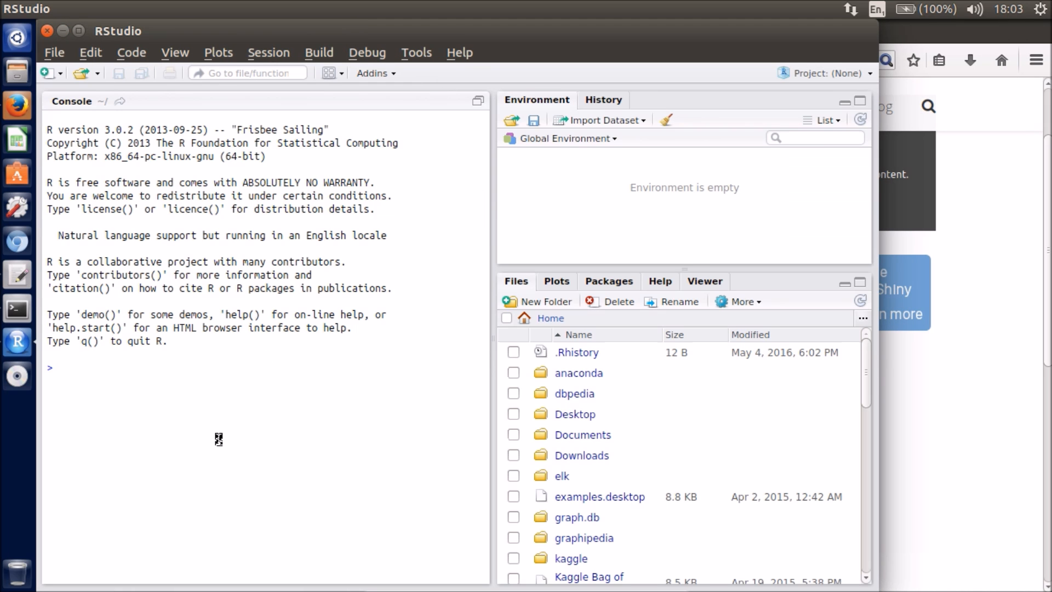
# Step: Evaluate x <- 100 and then 2*x in the RStudio console, returning 200
pyautogui.write('x,')
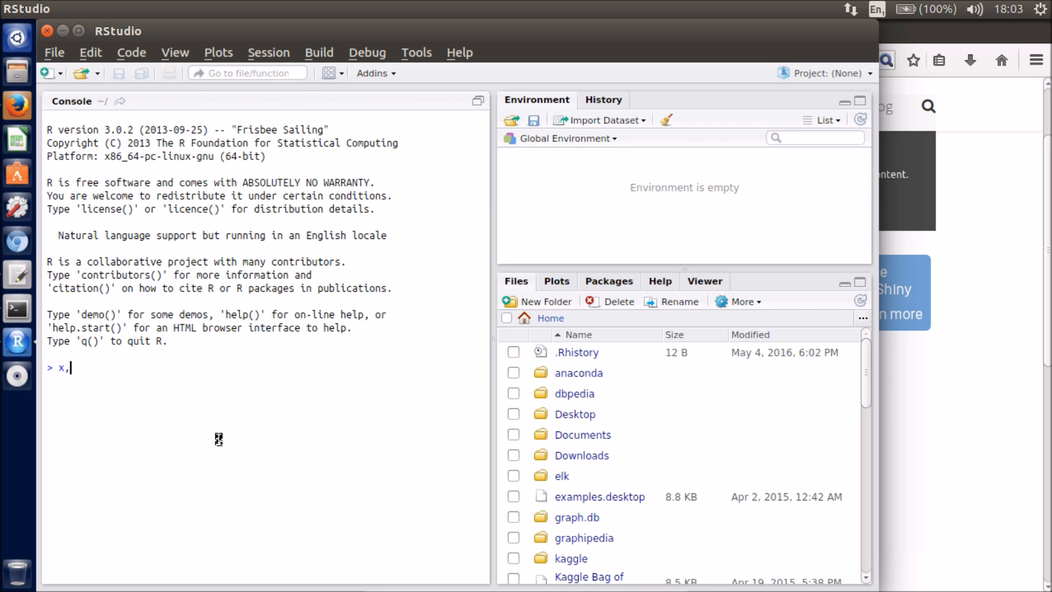
pyautogui.write('<- 100')
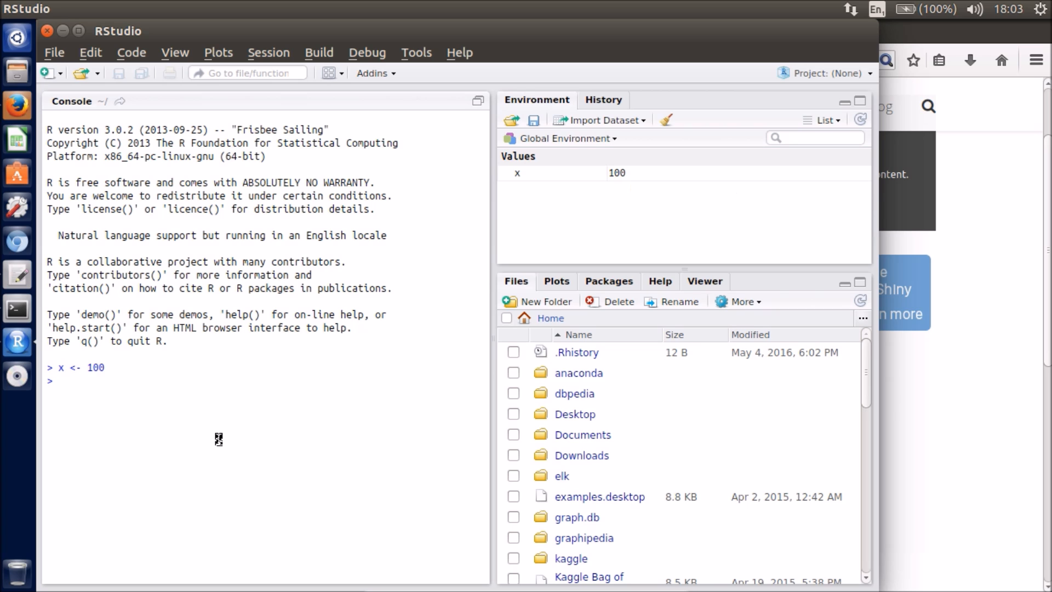
pyautogui.write('2')
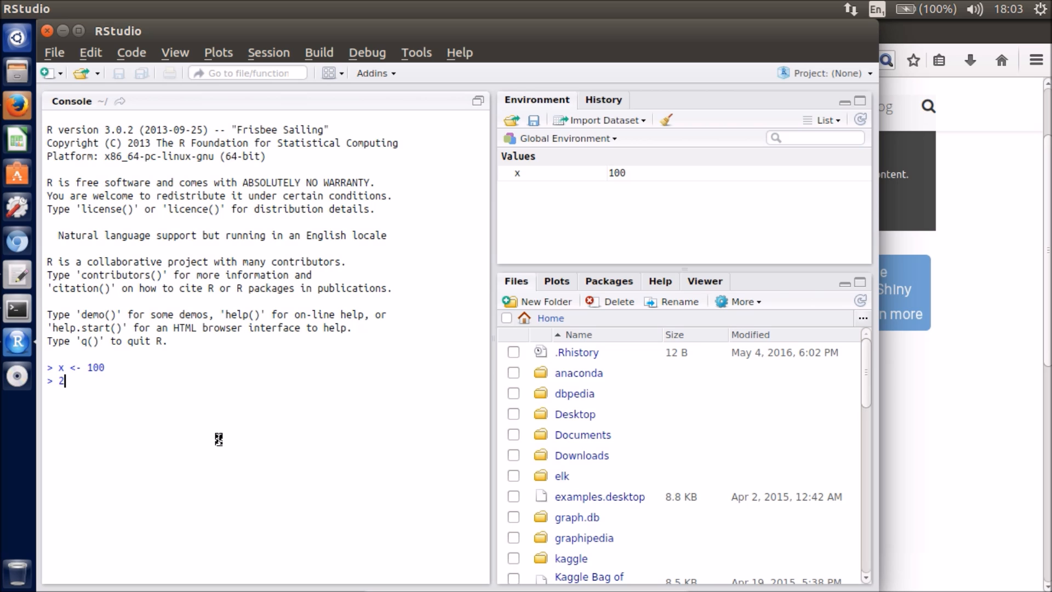
pyautogui.write('*')
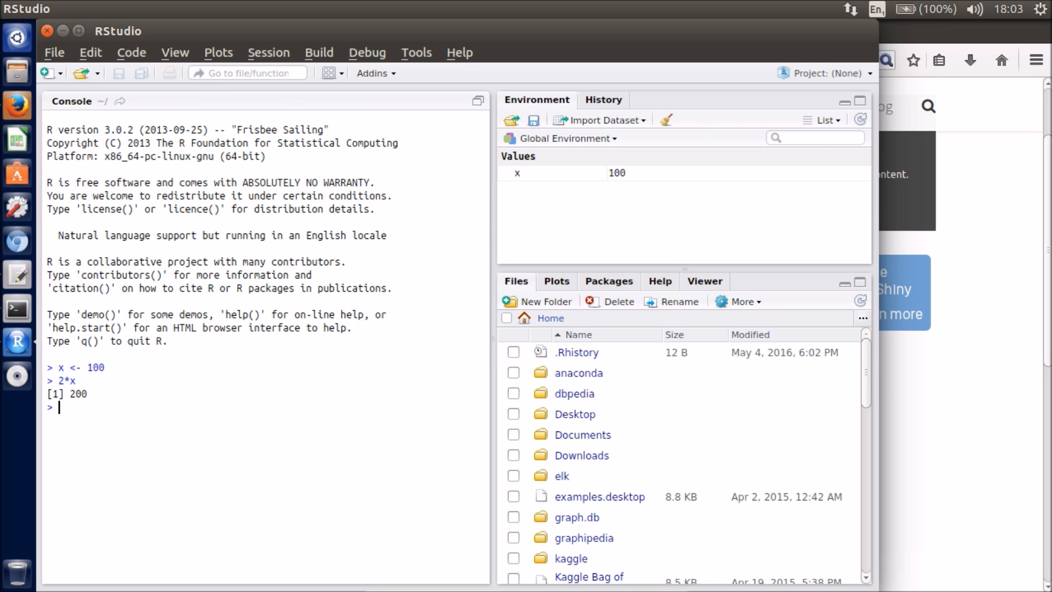
pyautogui.moveTo(748, 458)
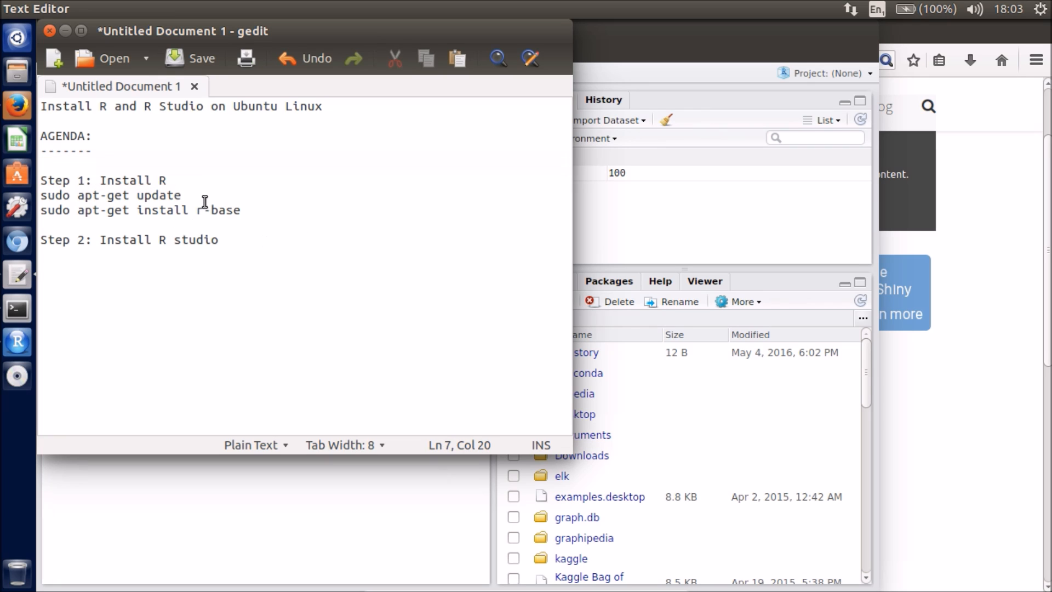
pyautogui.tripleClick(134, 210)
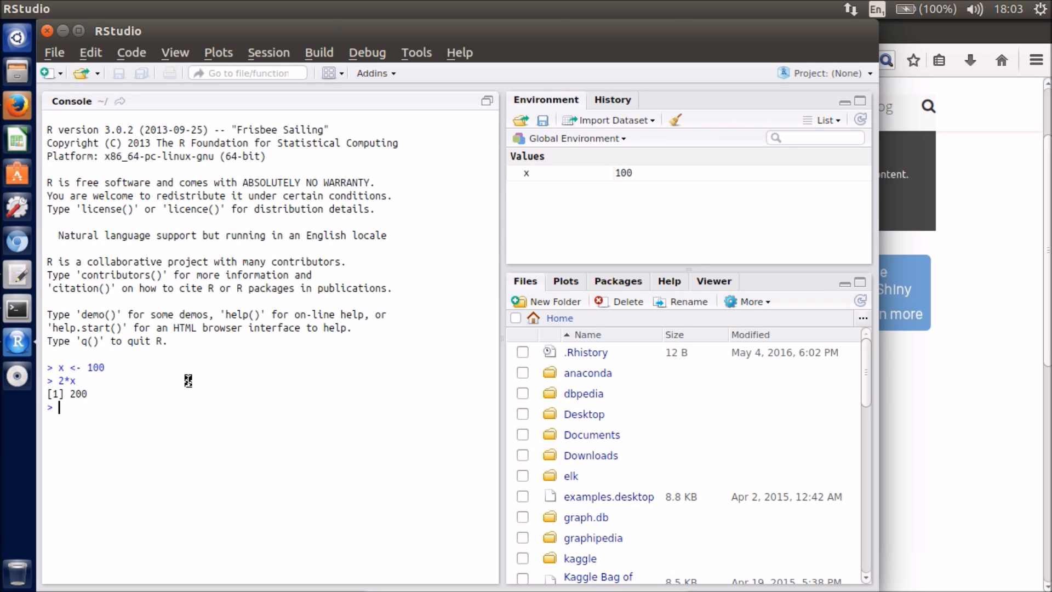
pyautogui.moveTo(236, 329)
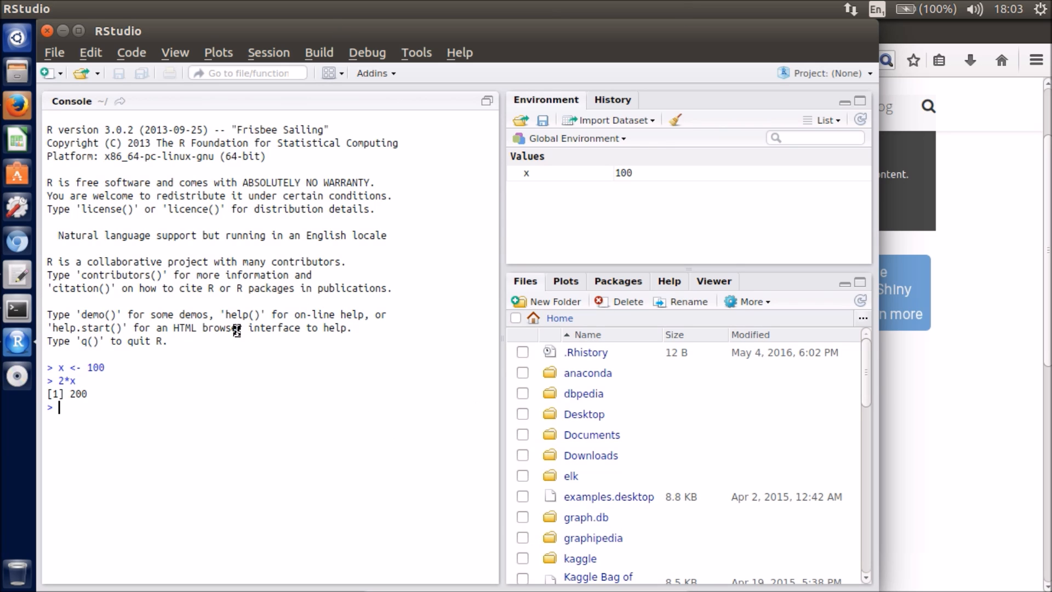
pyautogui.moveTo(229, 367)
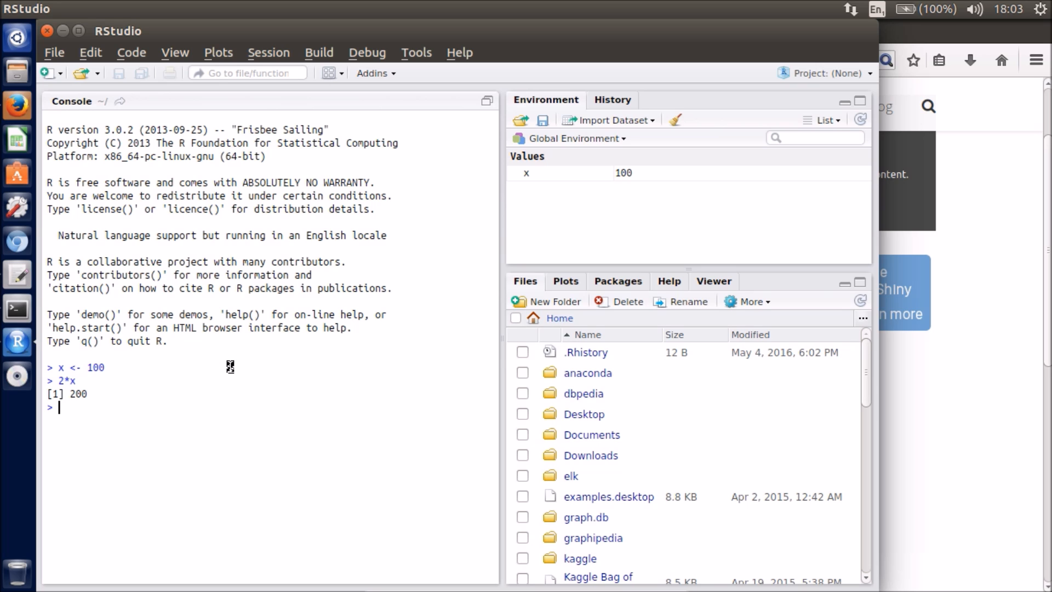